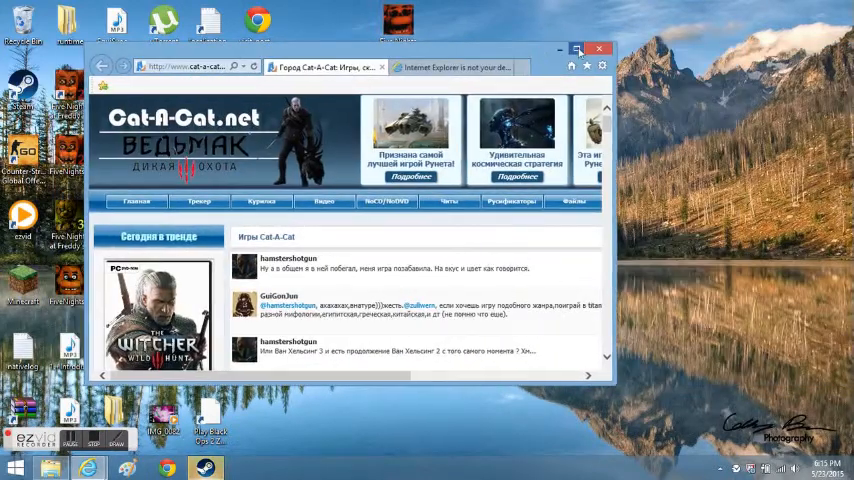
- Maximize the Internet Explorer window showing Cat-A-Cat.net to fill the screen
click(586, 49)
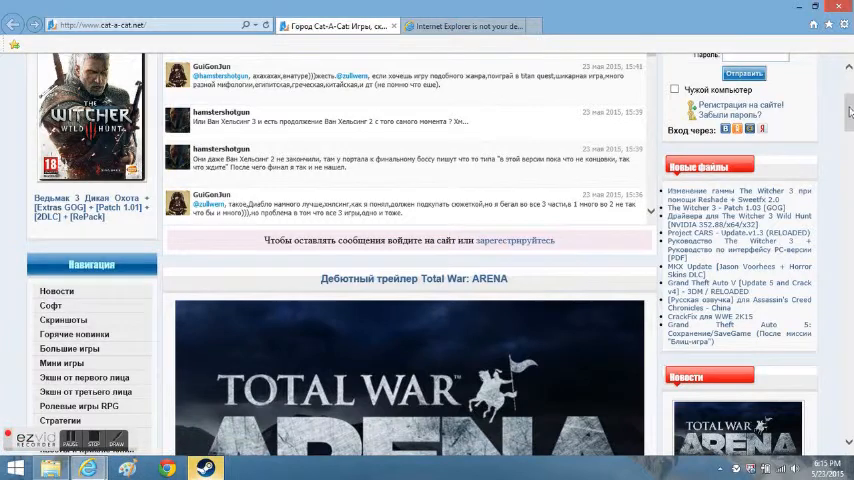
- Scroll the home page to reach the 'Экшн от первого лица' FPS category
scroll(down, 3)
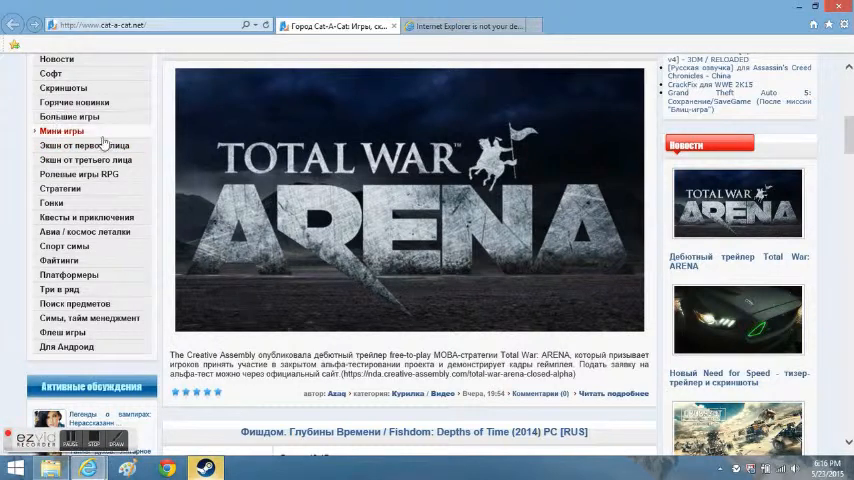
mouse_move(73, 102)
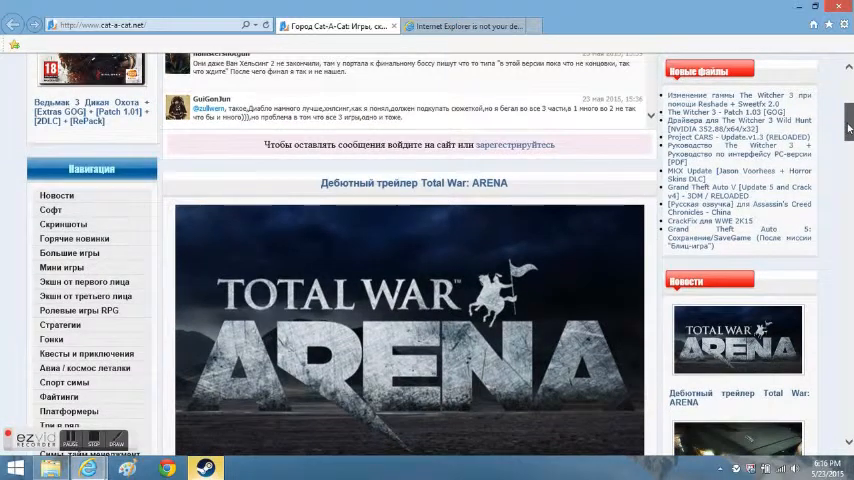
scroll(down, 3)
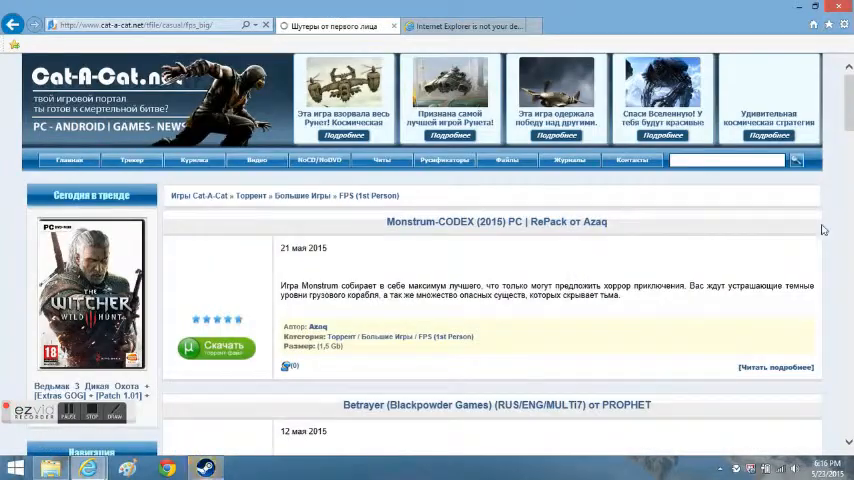
- Scroll to the bottom of the FPS listing and follow 'Далее' to page 2
scroll(down, 3)
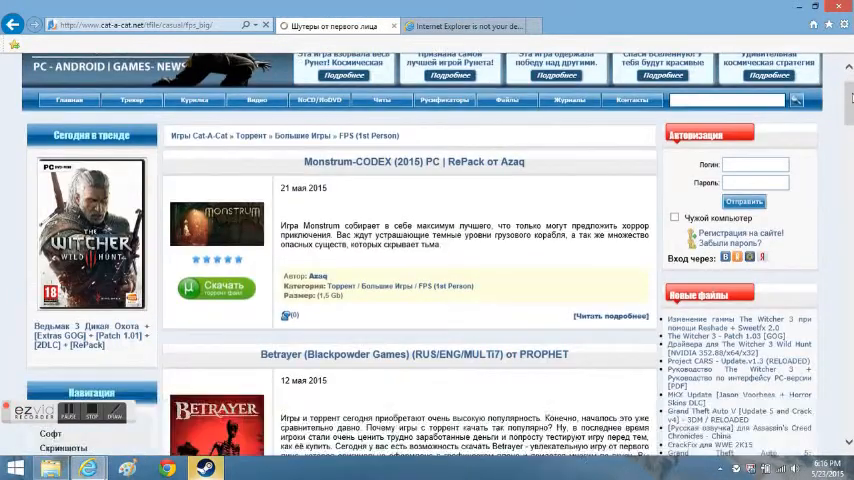
scroll(down, 3)
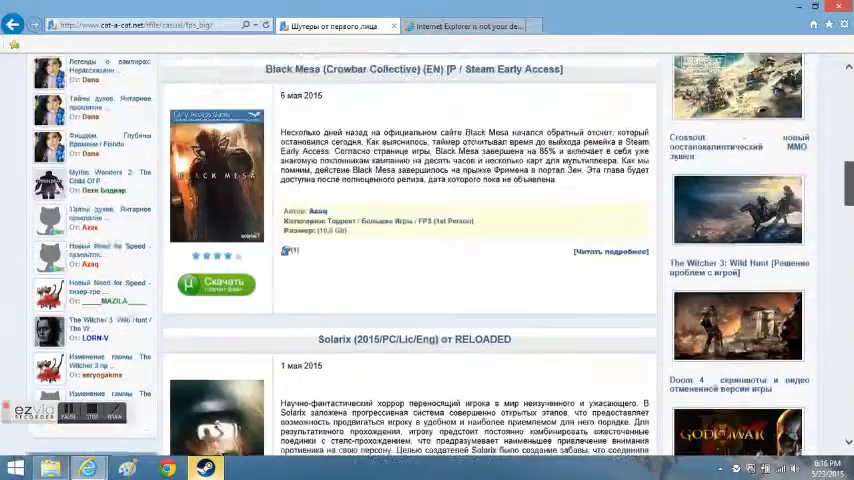
scroll(down, 3)
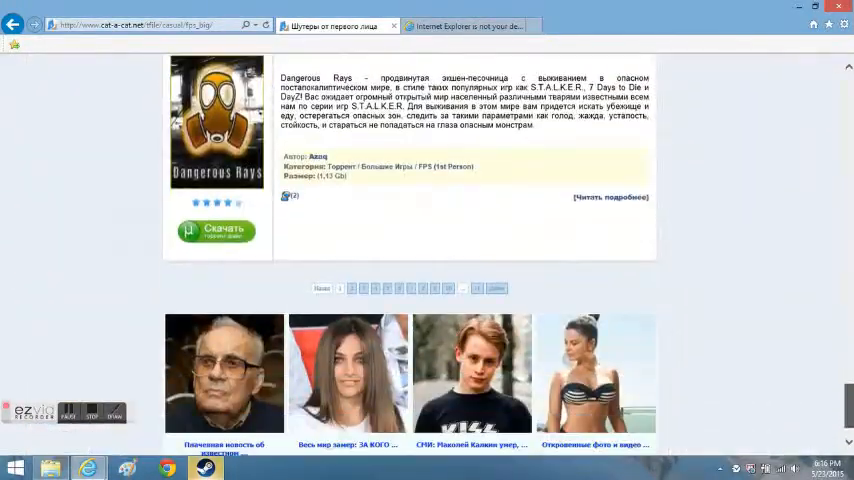
scroll(down, 3)
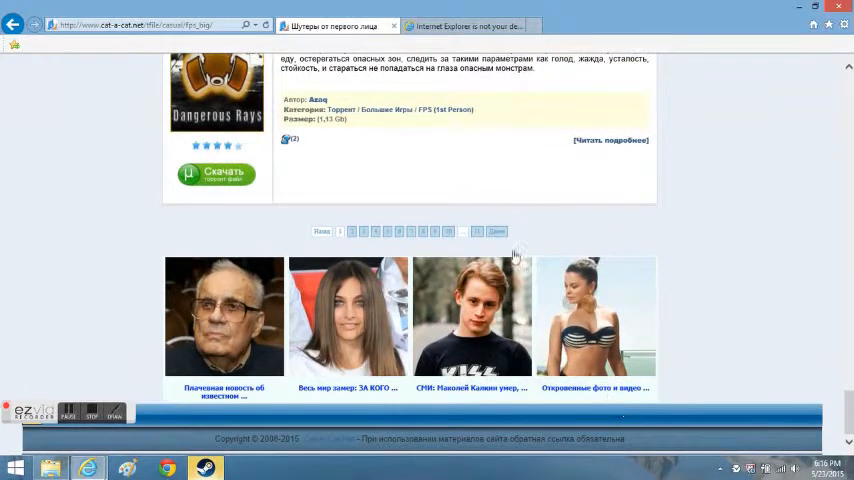
click(497, 232)
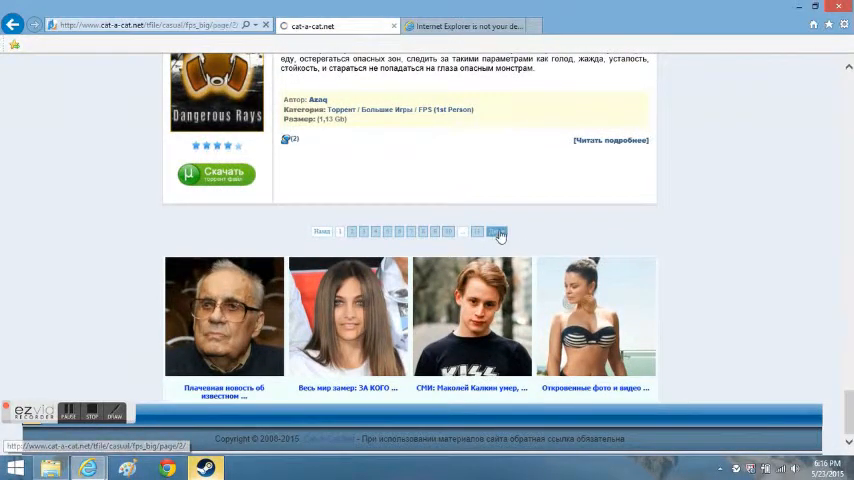
click(500, 232)
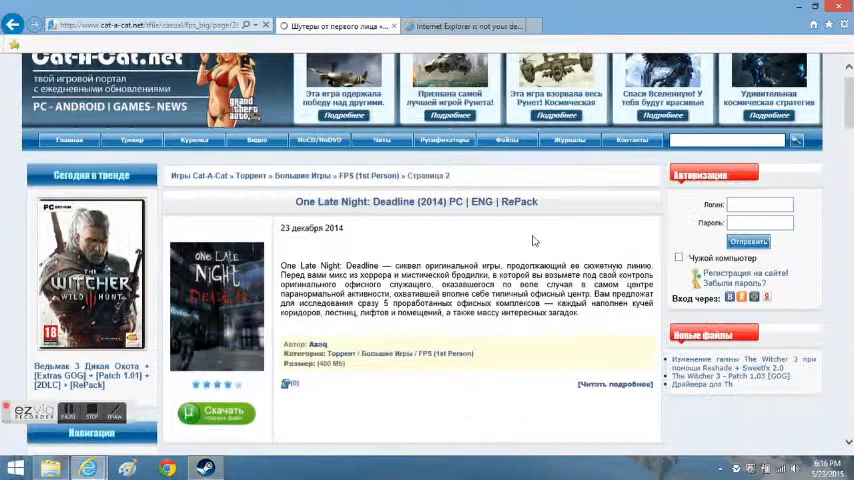
scroll(down, 3)
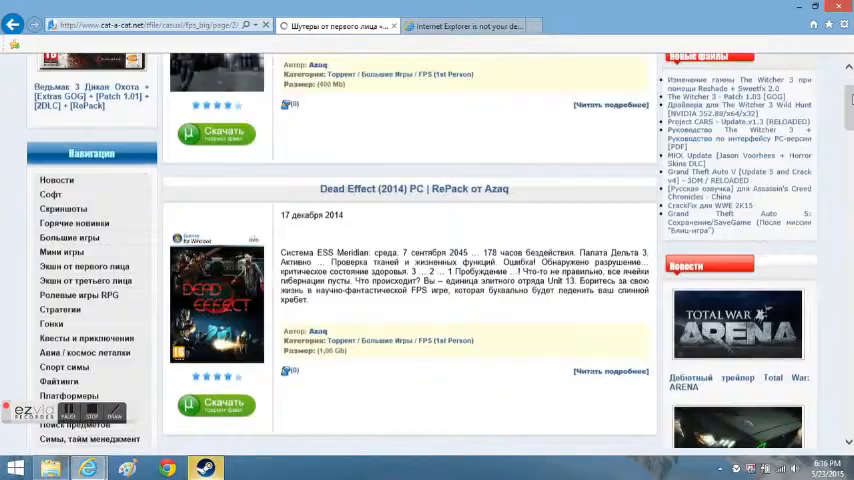
scroll(down, 3)
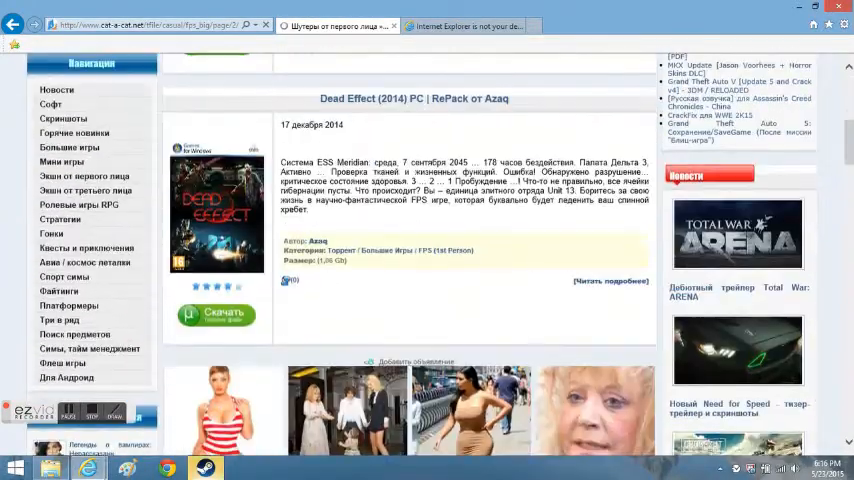
scroll(down, 3)
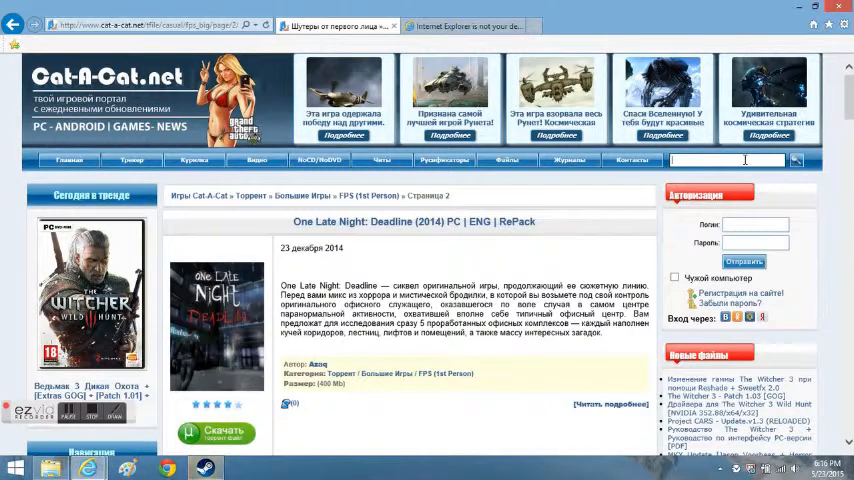
- Search the site for 'Killing Floor 2' and scroll to the three results
text(Killing Floor)
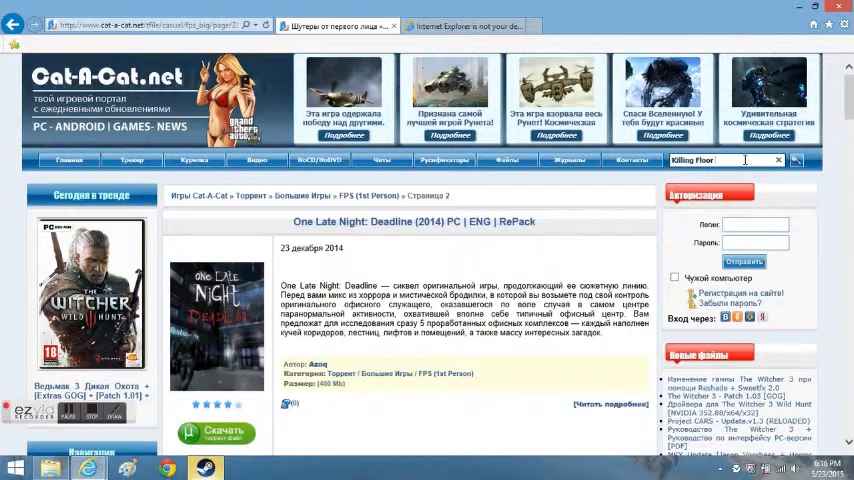
text(2)
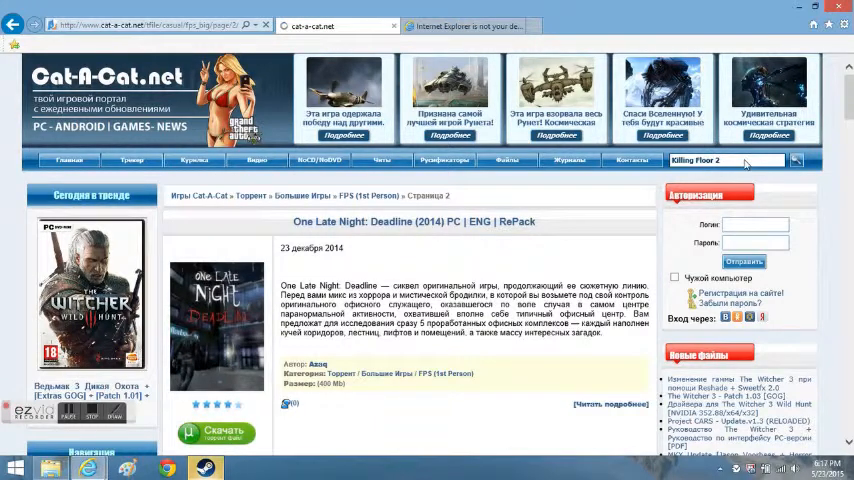
click(796, 160)
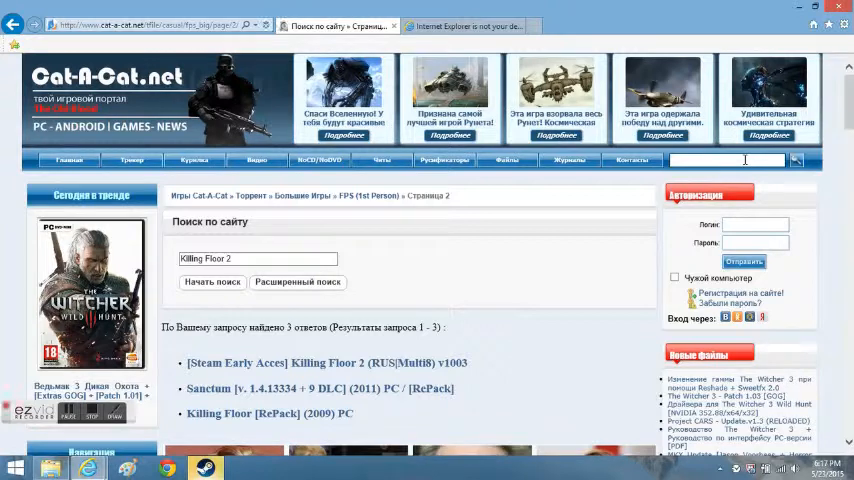
scroll(down, 3)
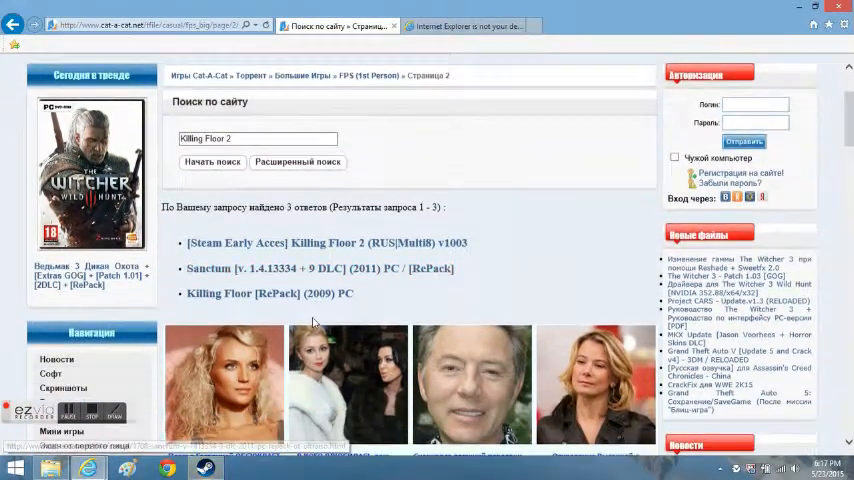
scroll(down, 3)
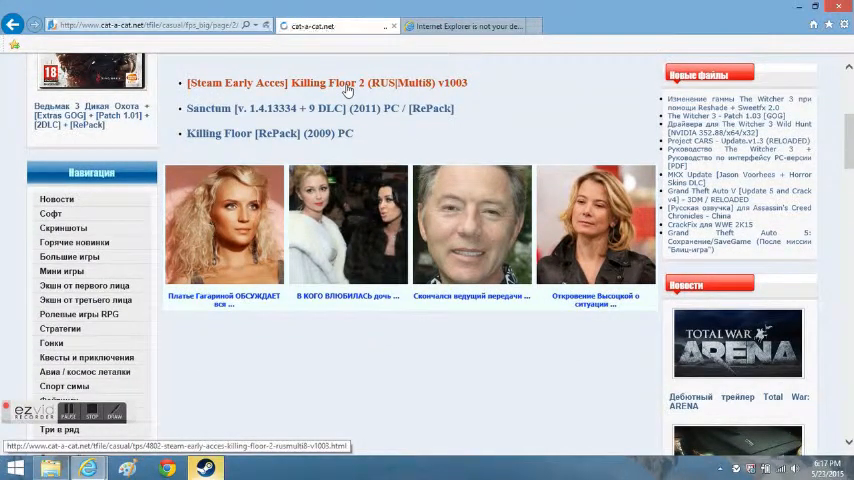
- Open '[Steam Early Acces] Killing Floor 2' and scroll down to its torrent download table
click(326, 83)
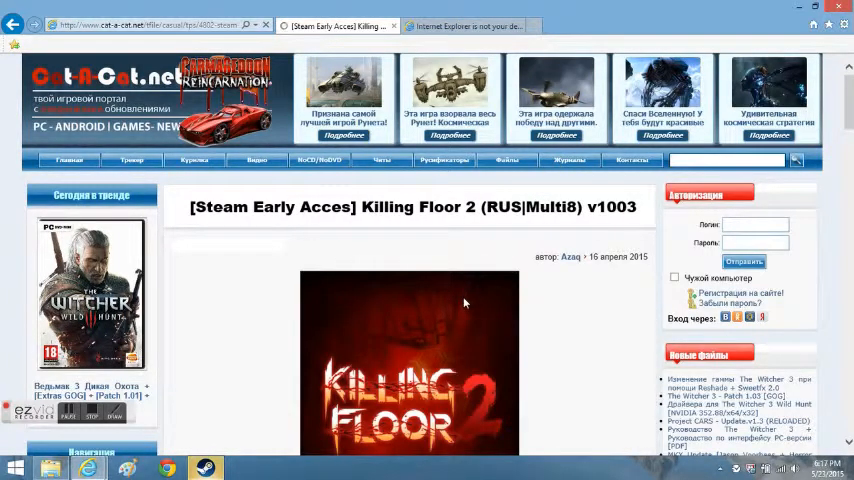
scroll(down, 3)
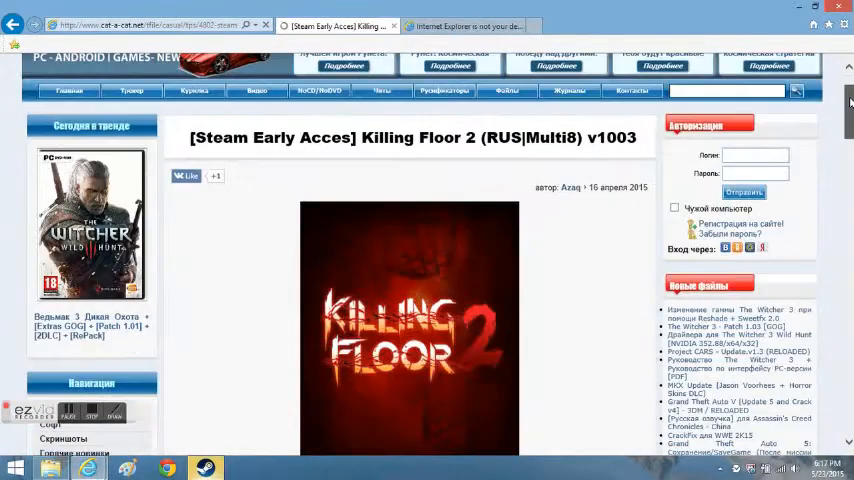
scroll(down, 3)
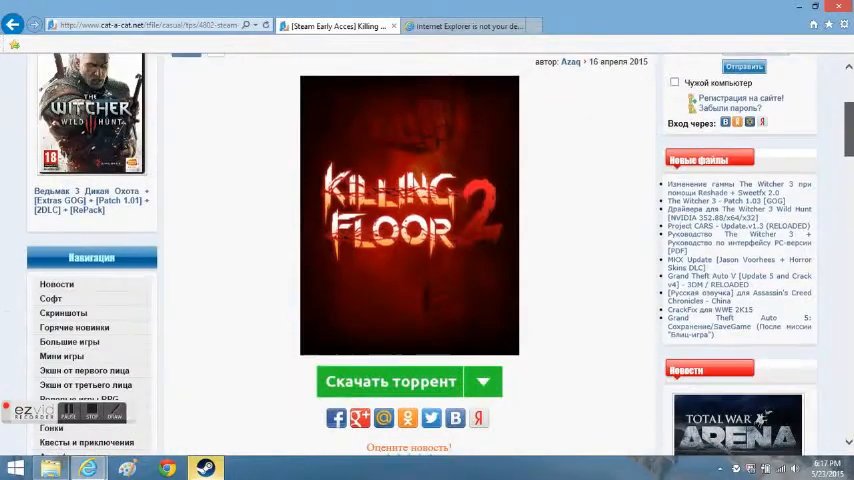
scroll(down, 3)
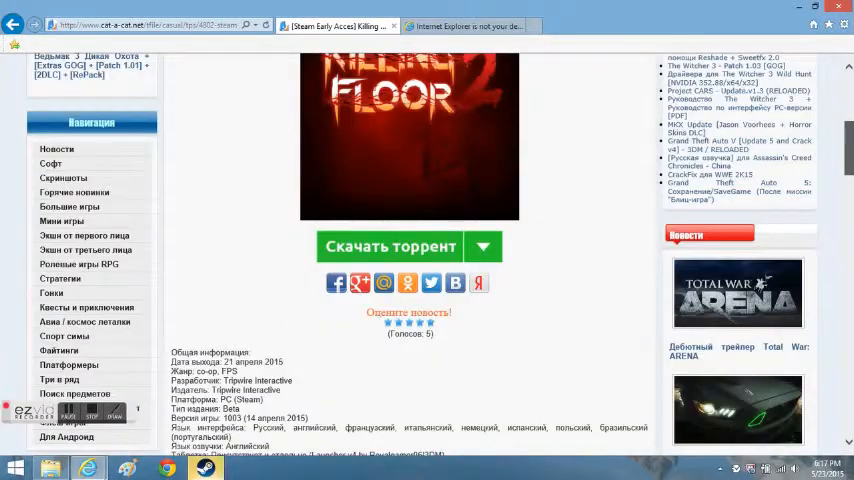
scroll(down, 3)
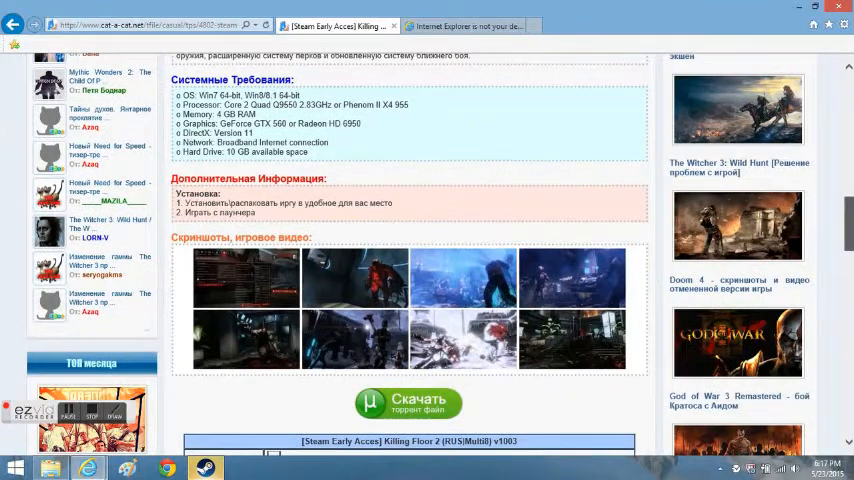
scroll(down, 3)
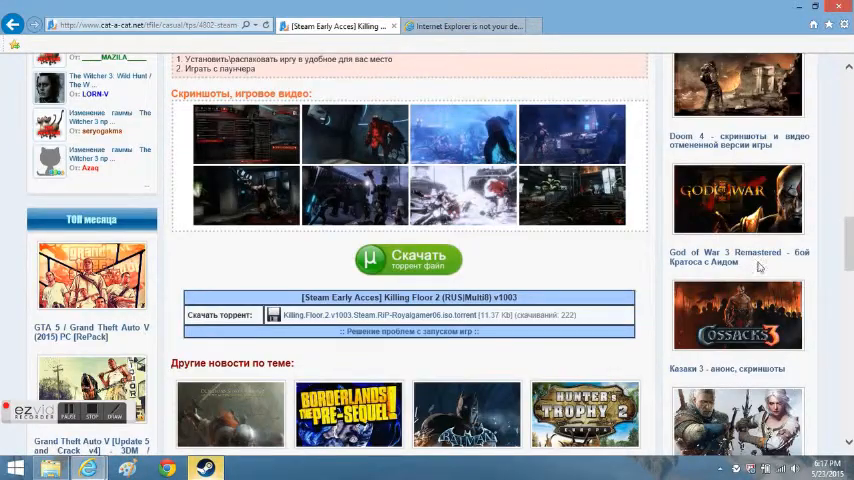